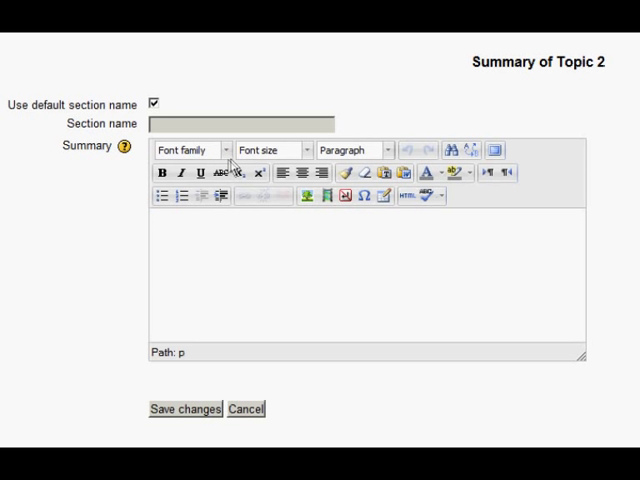
mouse_move(312, 184)
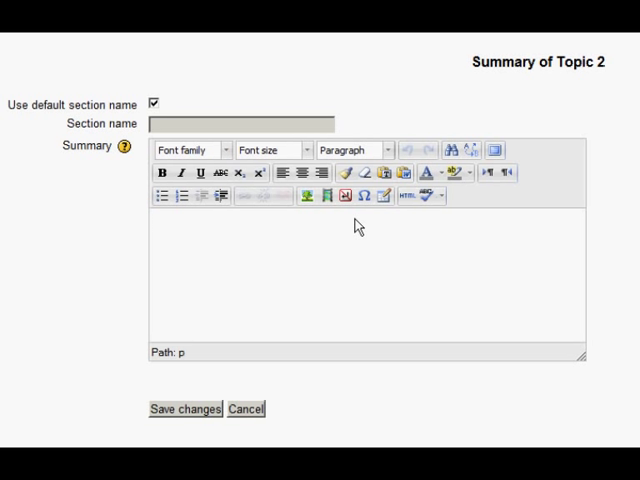
mouse_move(388, 212)
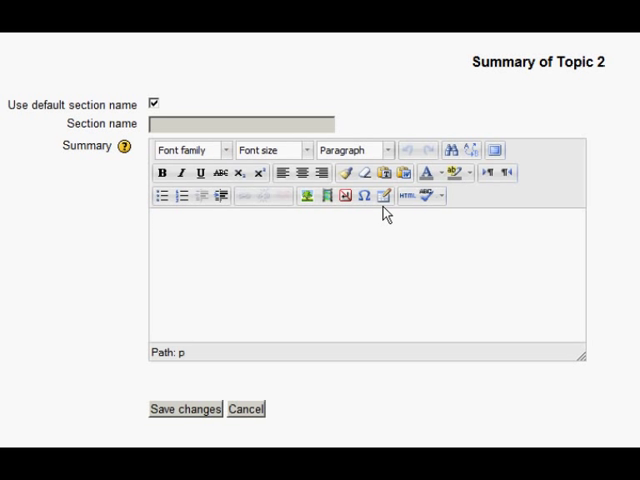
mouse_move(432, 252)
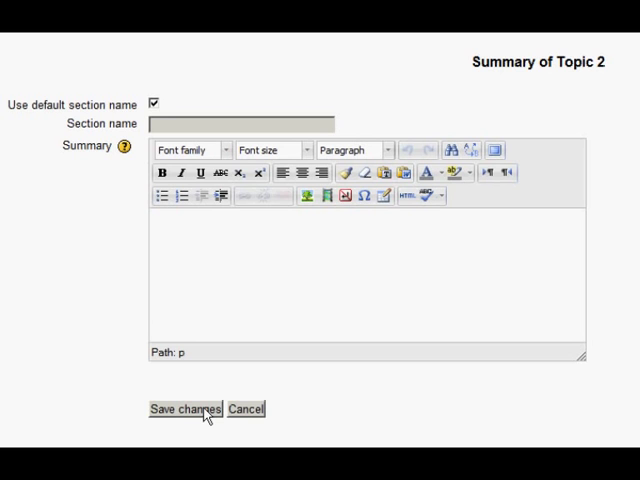
Step: Save the Topic 2 summary changes and return from the editor
left_click(184, 408)
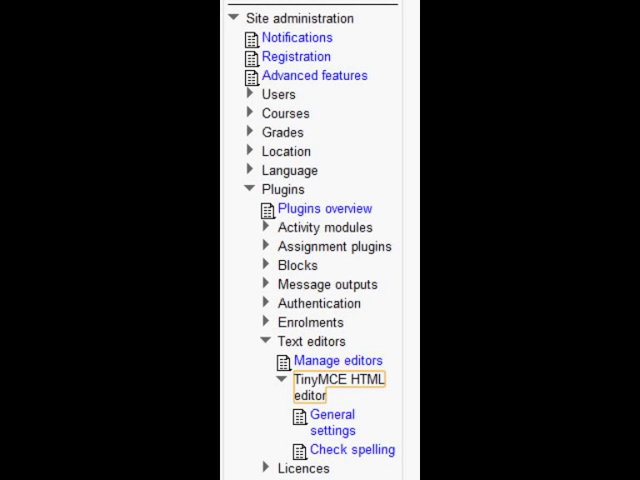
mouse_move(344, 428)
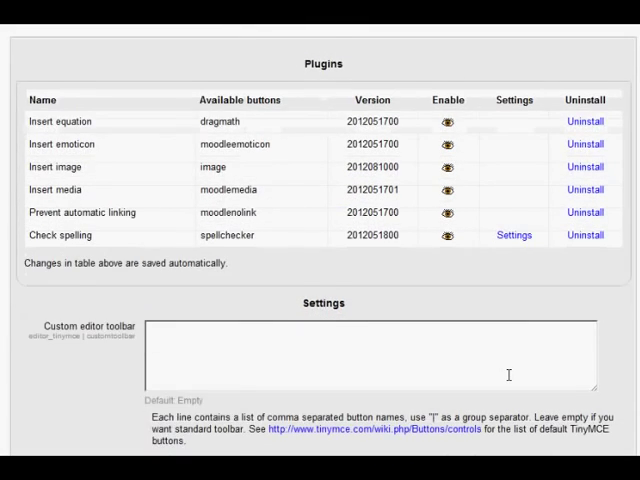
Step: Scroll the TinyMCE general settings down to the empty Custom editor toolbar field
scroll("down", 3)
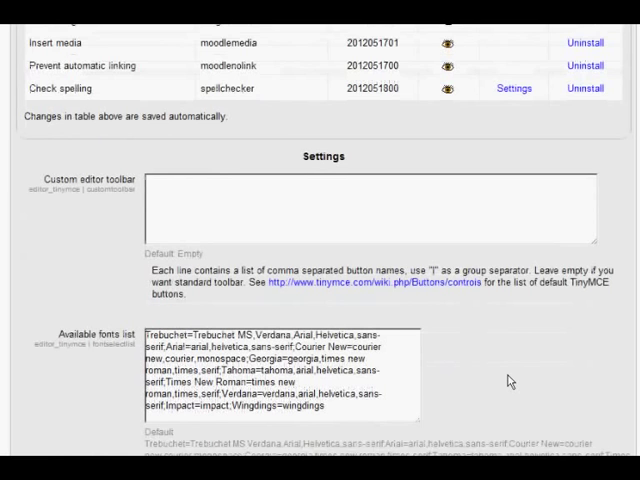
scroll("down", 3)
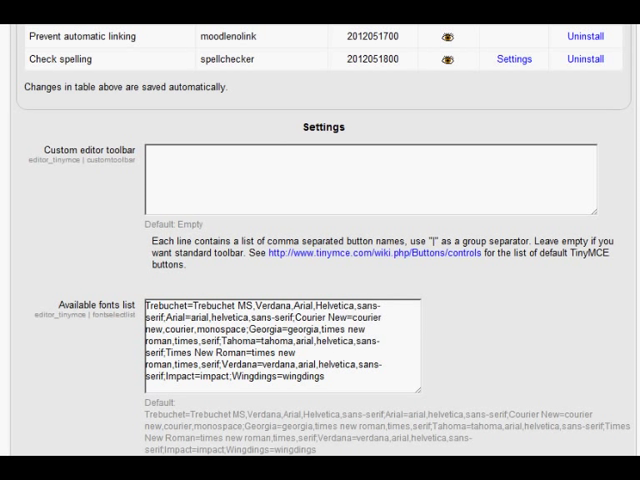
Step: Consult the tinymce.com Buttons/controls reference listing the advanced theme's default buttons
left_click(352, 262)
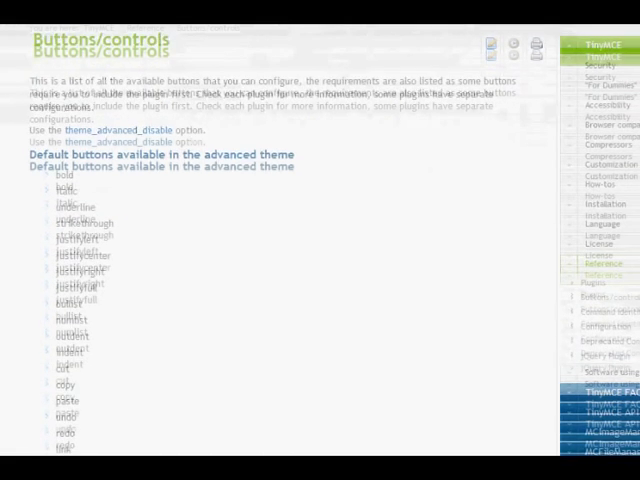
scroll("down", 3)
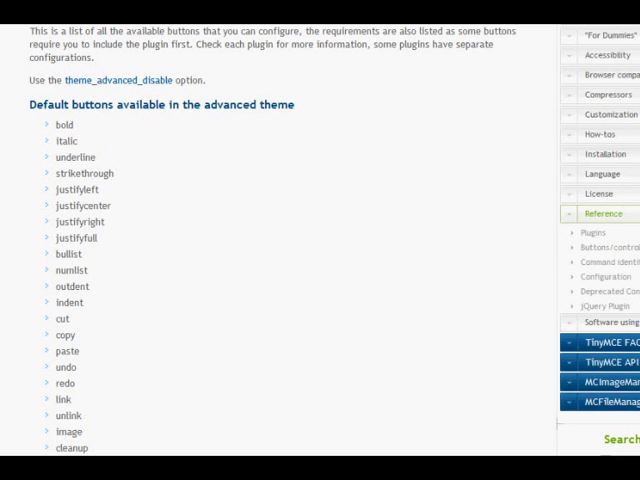
scroll("down", 3)
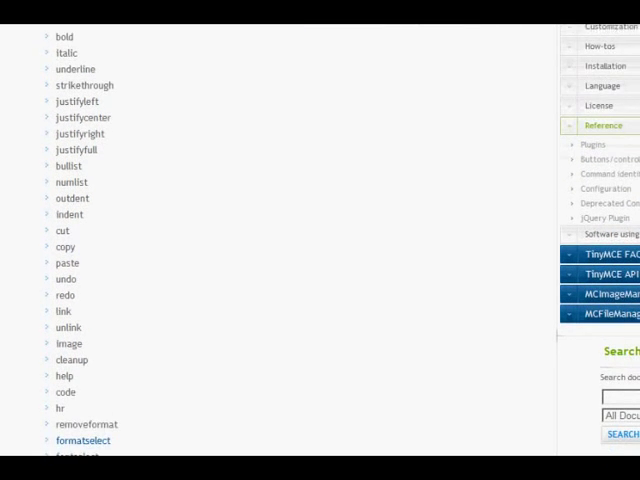
scroll("down", 3)
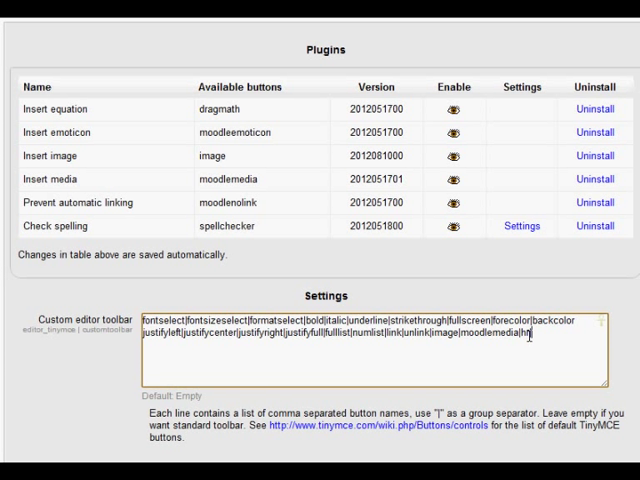
Step: Finish the two-line button list with hr and anchor and save the toolbar setting
type("anchor")
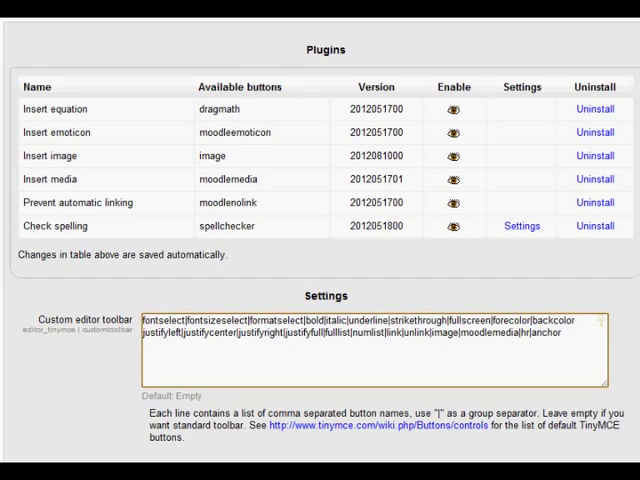
scroll("down", 3)
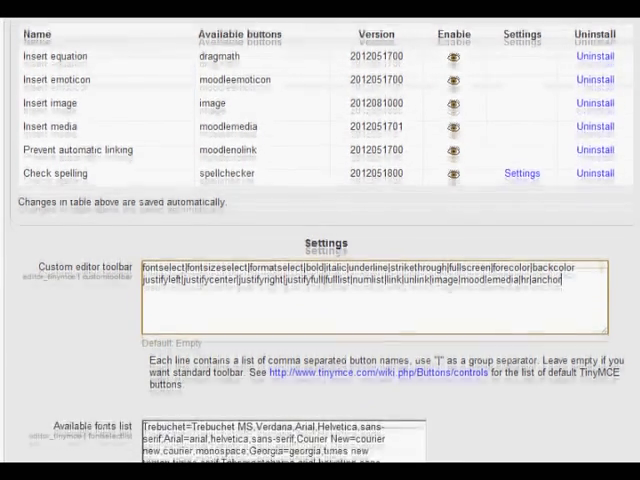
scroll("down", 3)
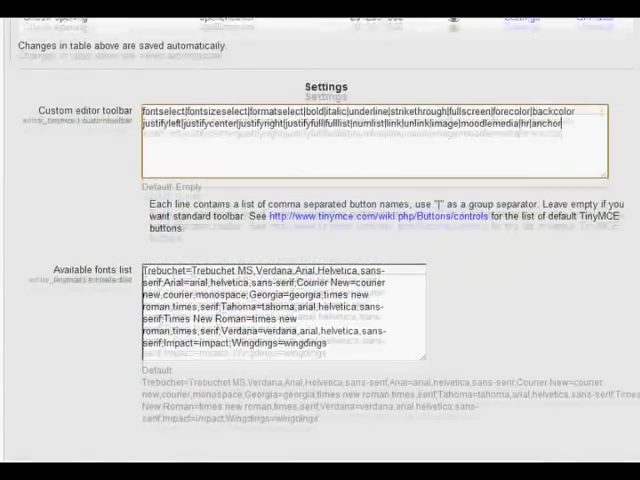
scroll("down", 3)
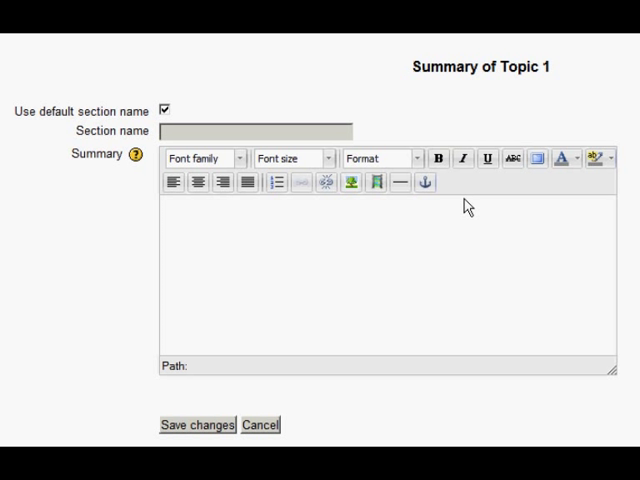
Step: Insert a horizontal rule in the Topic 1 summary, then start an anchor via Insert/edit anchor
left_click(400, 182)
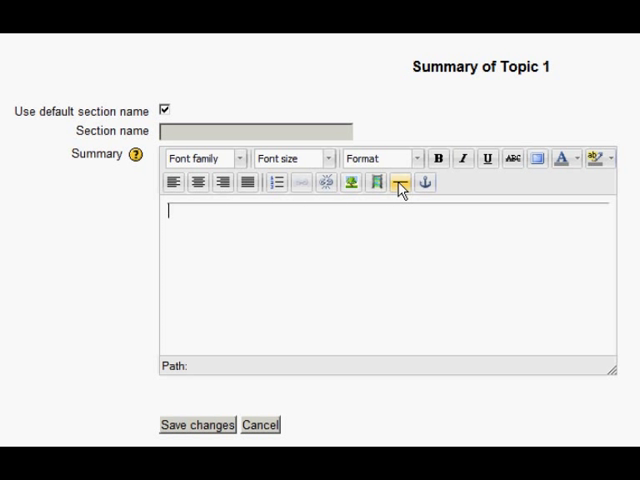
left_click(424, 182)
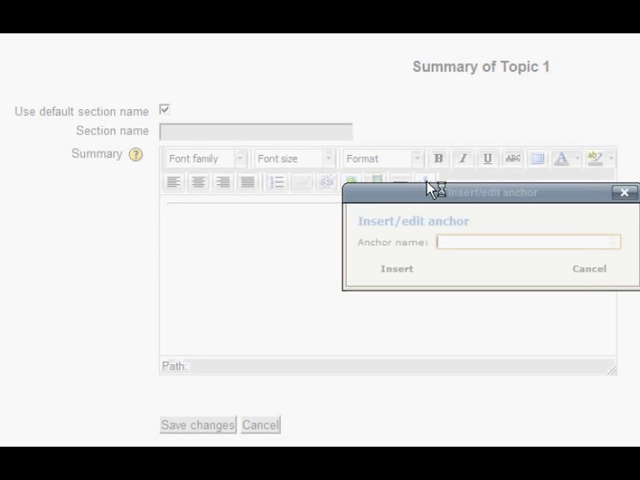